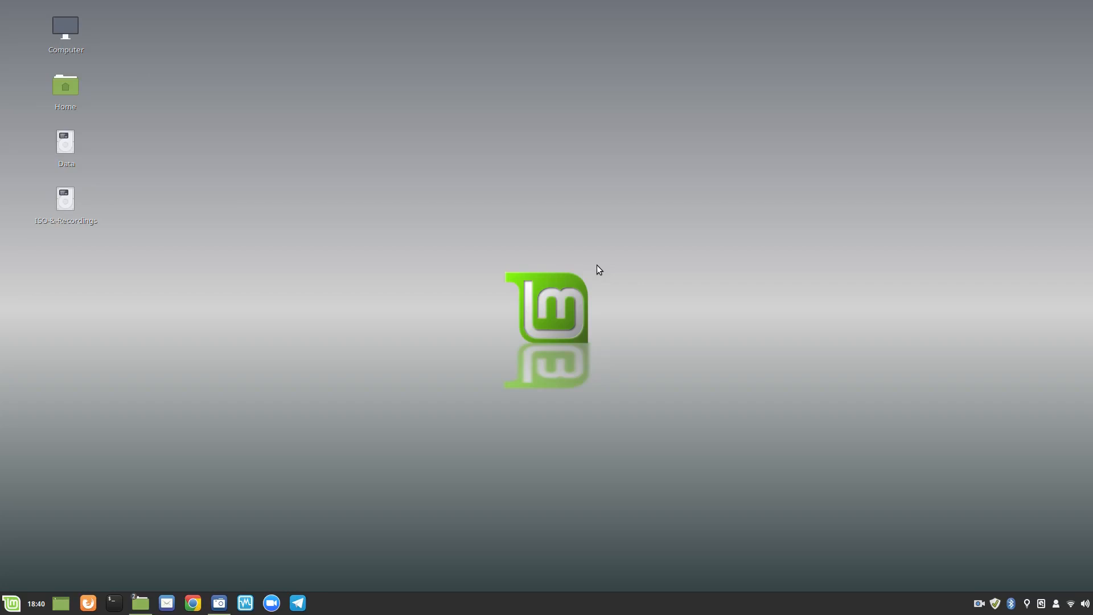
mouse_move(199, 526)
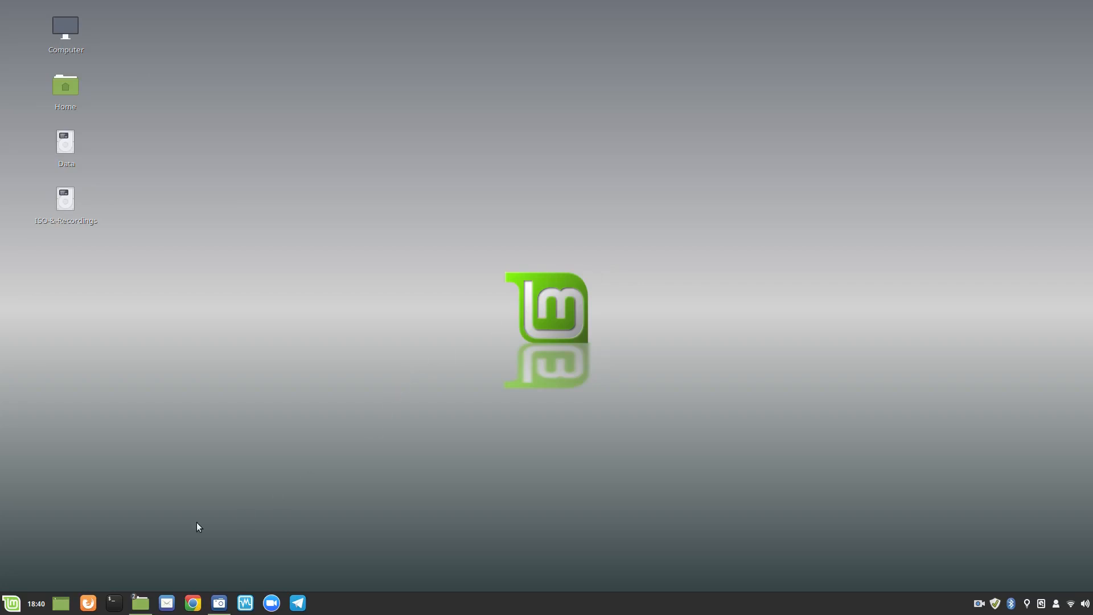
mouse_move(205, 522)
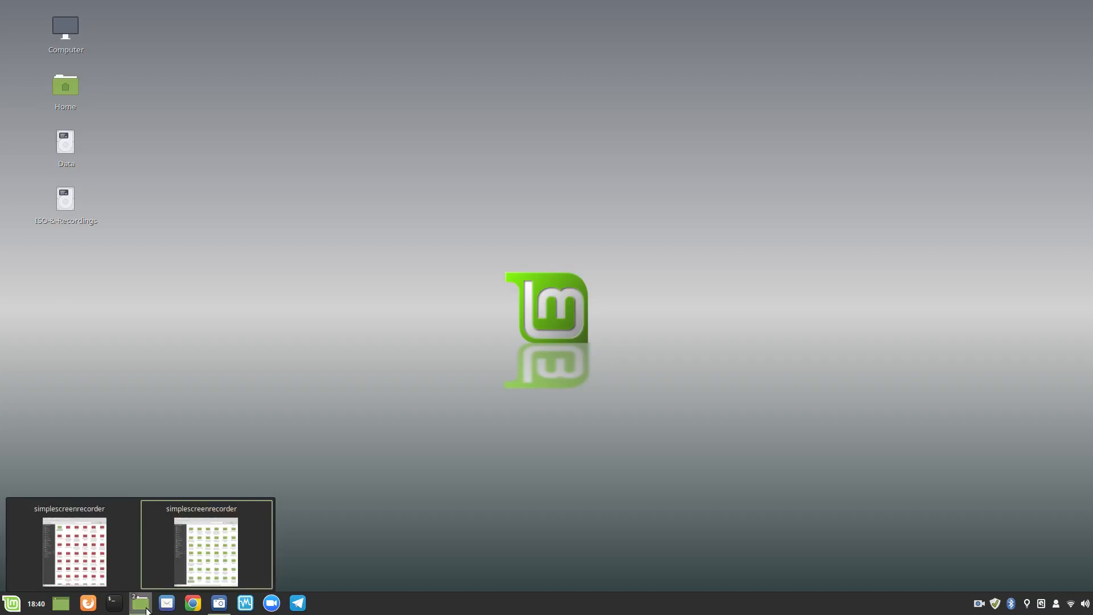
Restore the backup disk and home recordings Nemo windows side by side with the coloured folders in view
left_click(140, 603)
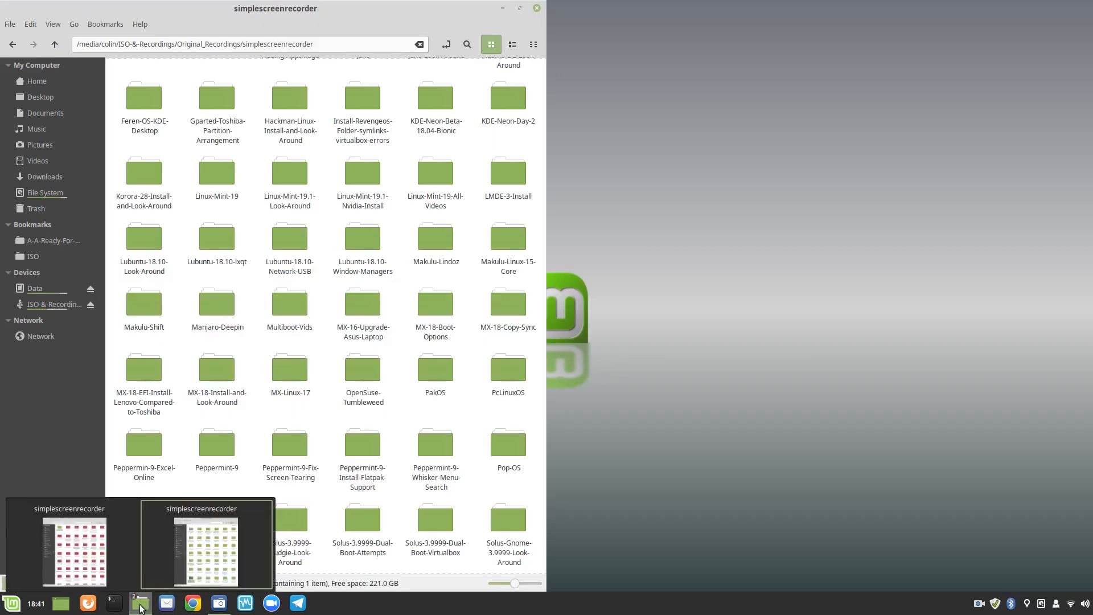
left_click(206, 545)
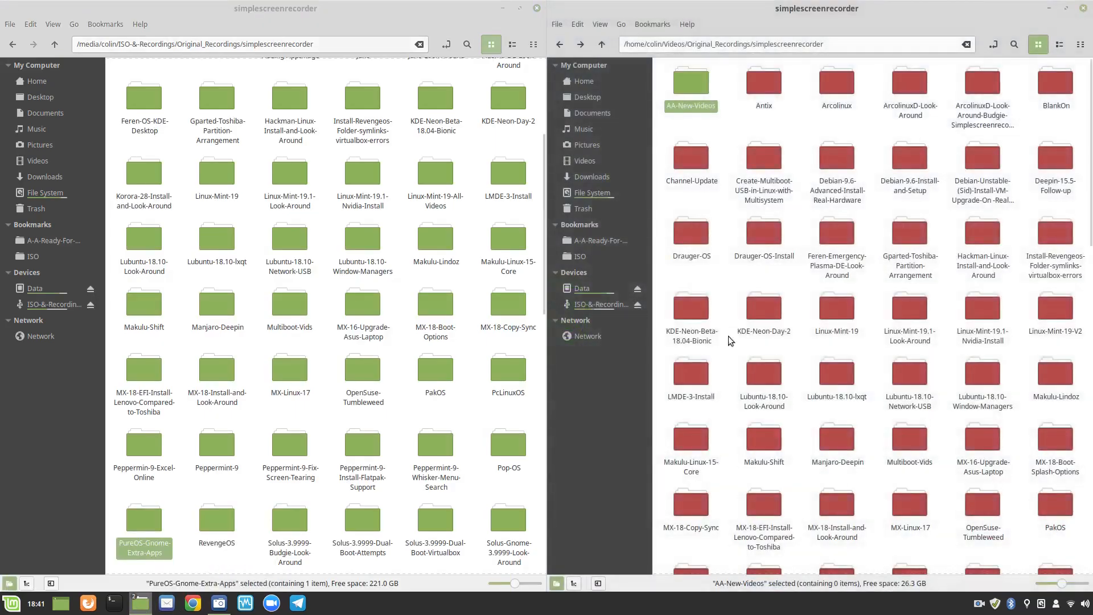
scroll("down", 3)
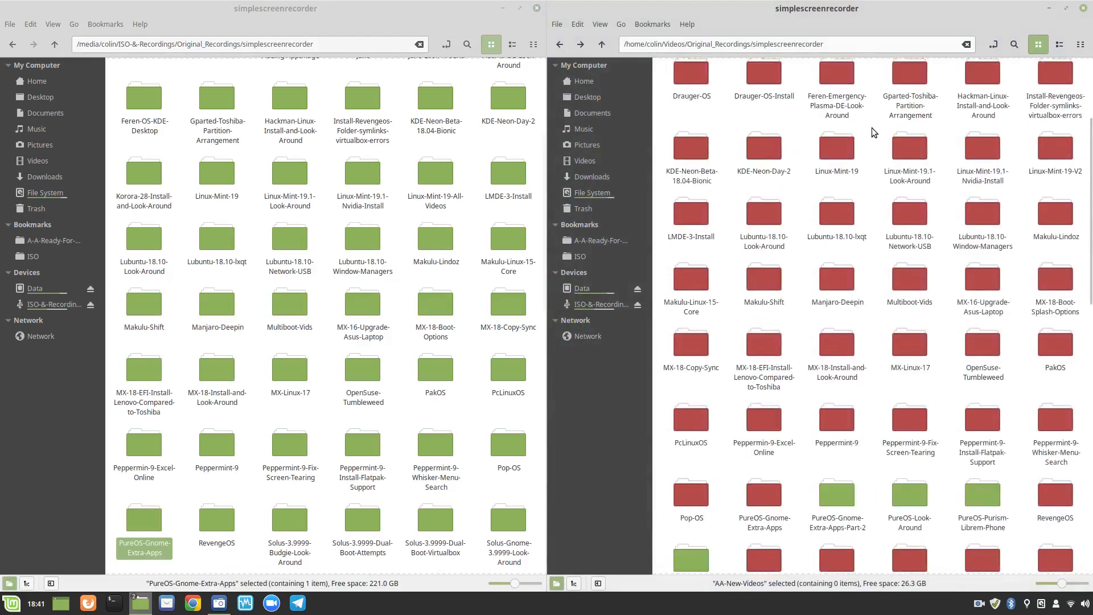
scroll("down", 3)
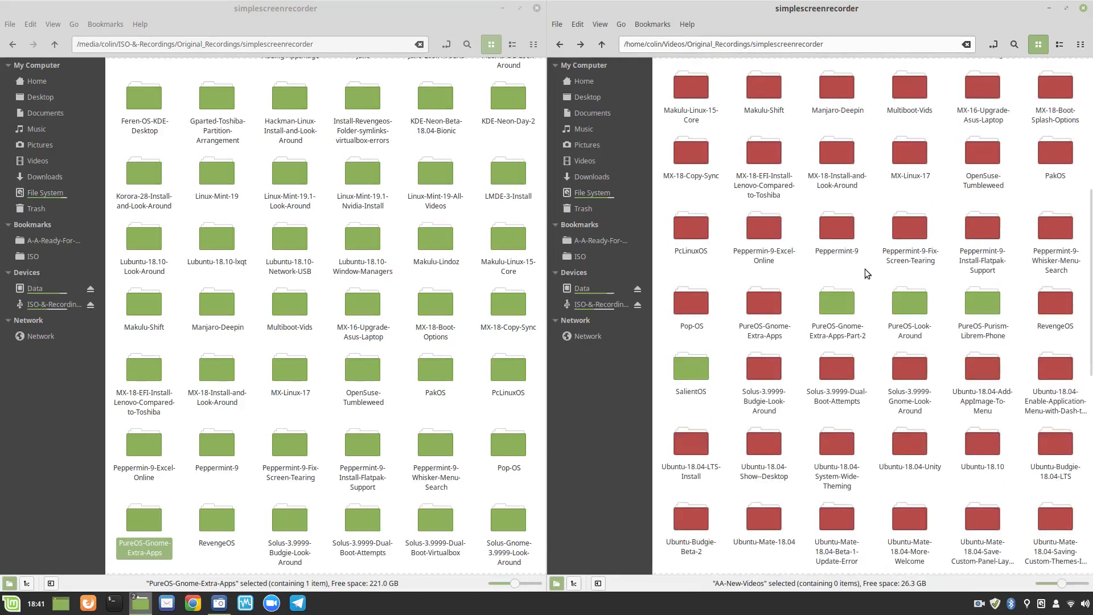
mouse_move(305, 384)
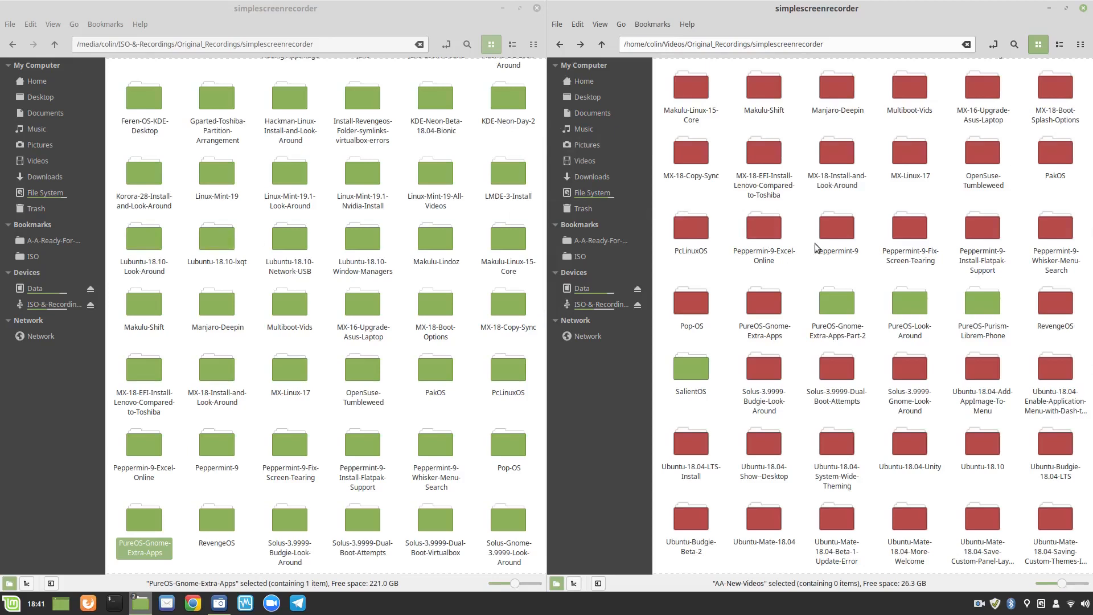
mouse_move(854, 306)
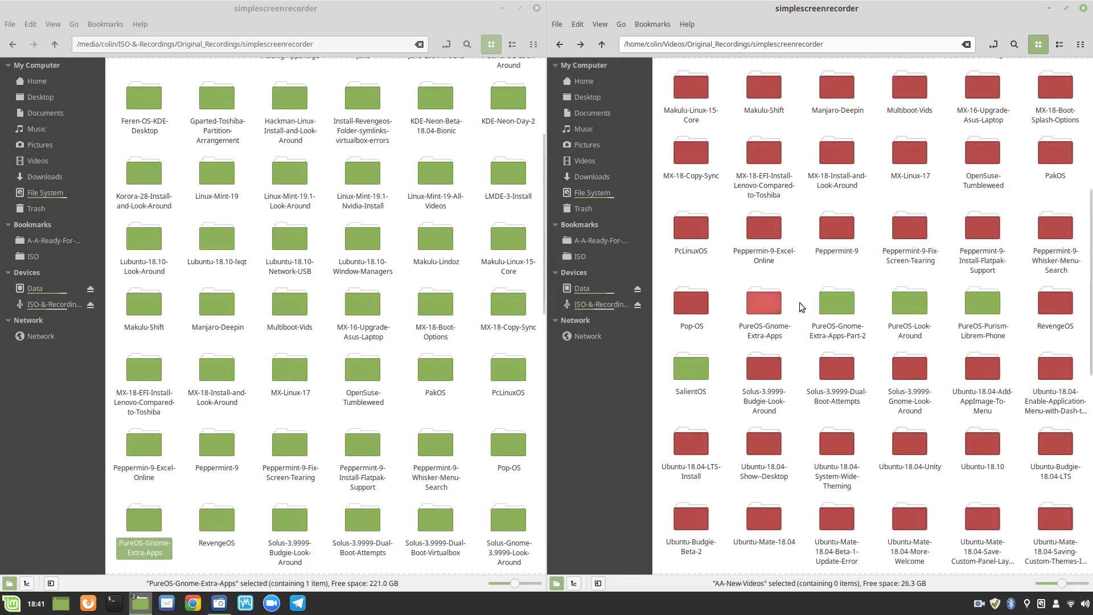
Copy PureOS-Gnome-Extra-Apps-Part-2 to the backup disk and mark its home copy red
right_click(764, 306)
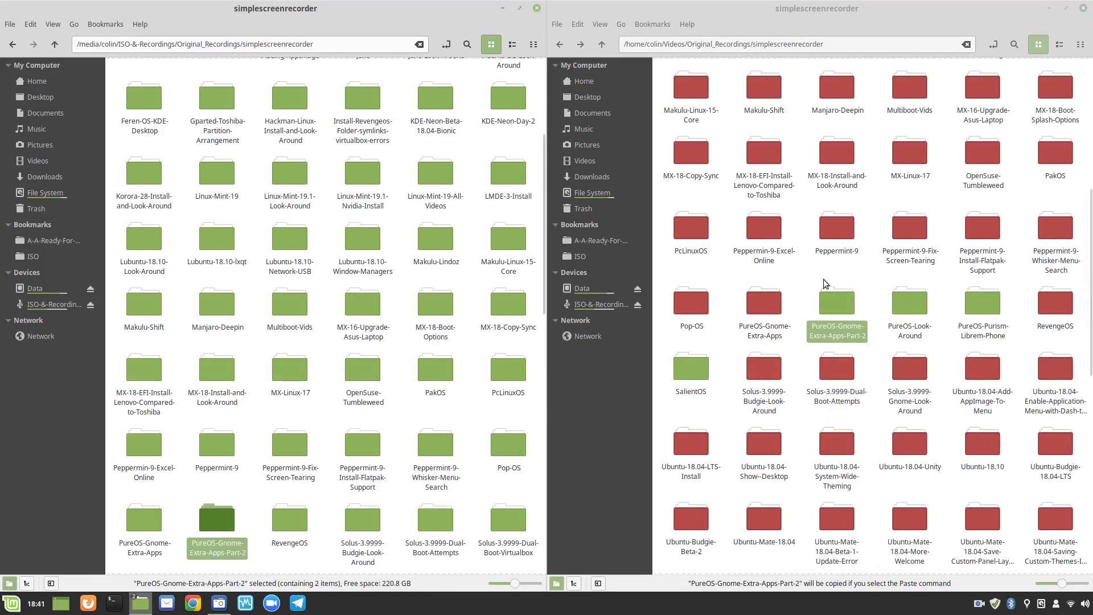
mouse_move(799, 280)
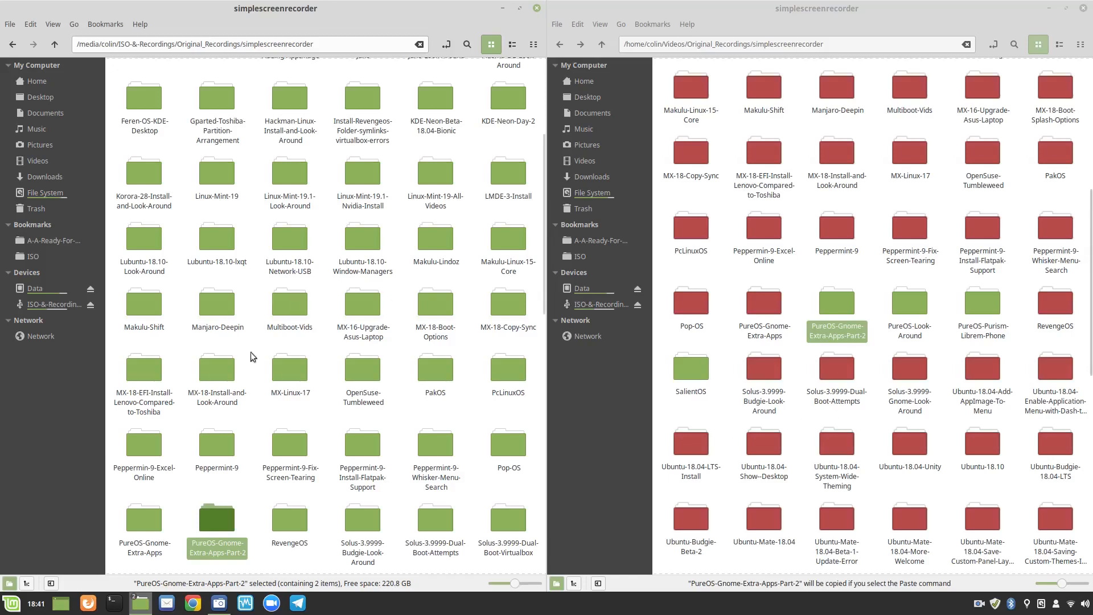
mouse_move(614, 529)
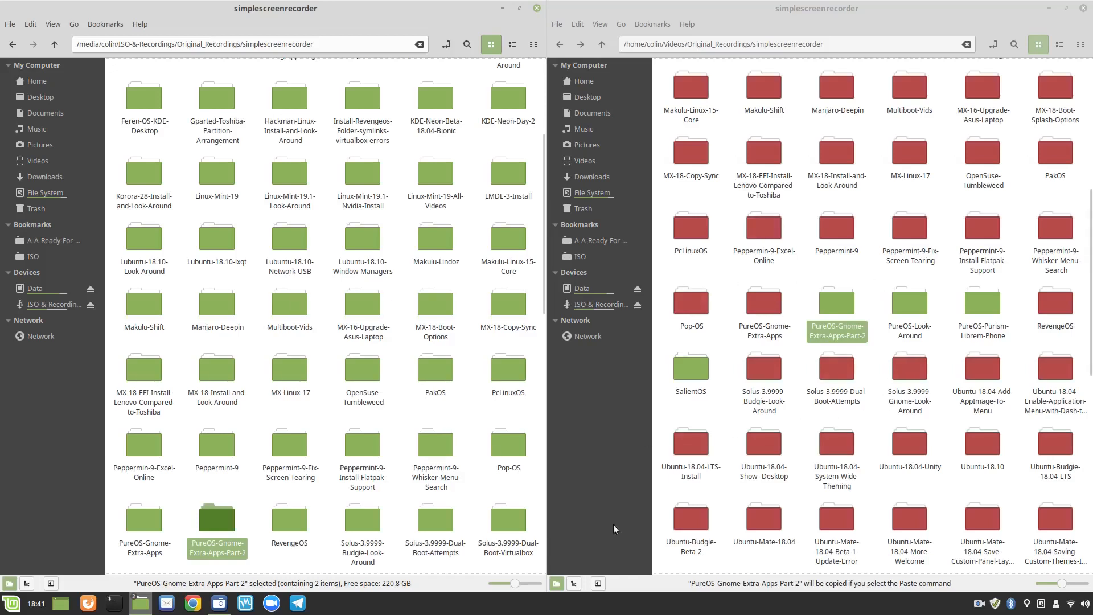
right_click(837, 307)
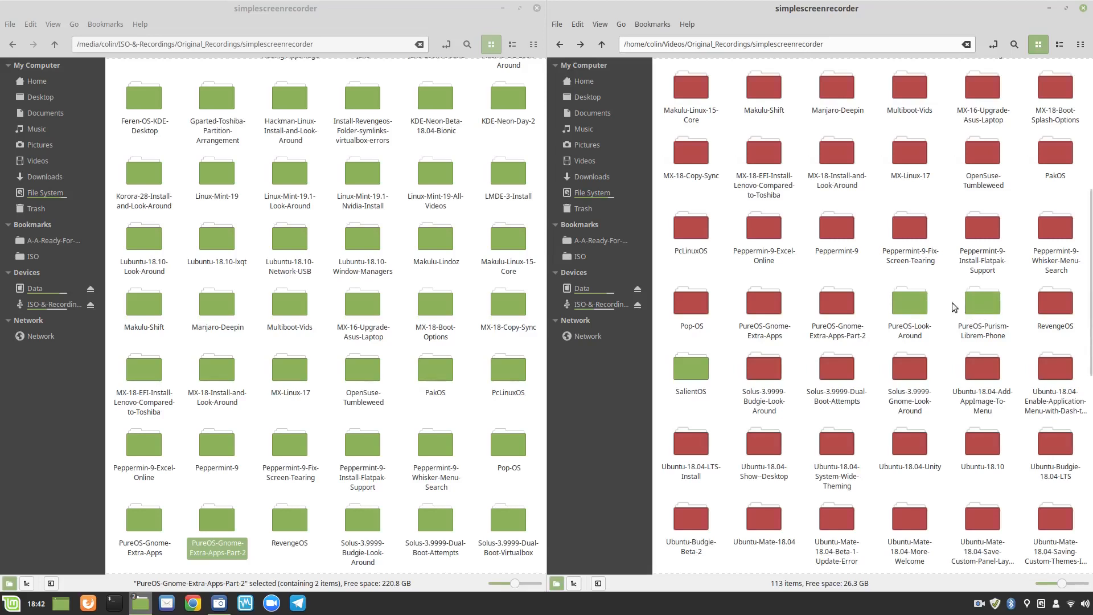
Copy PureOS-Look-Around to the backup disk and mark it red as backed up
right_click(909, 310)
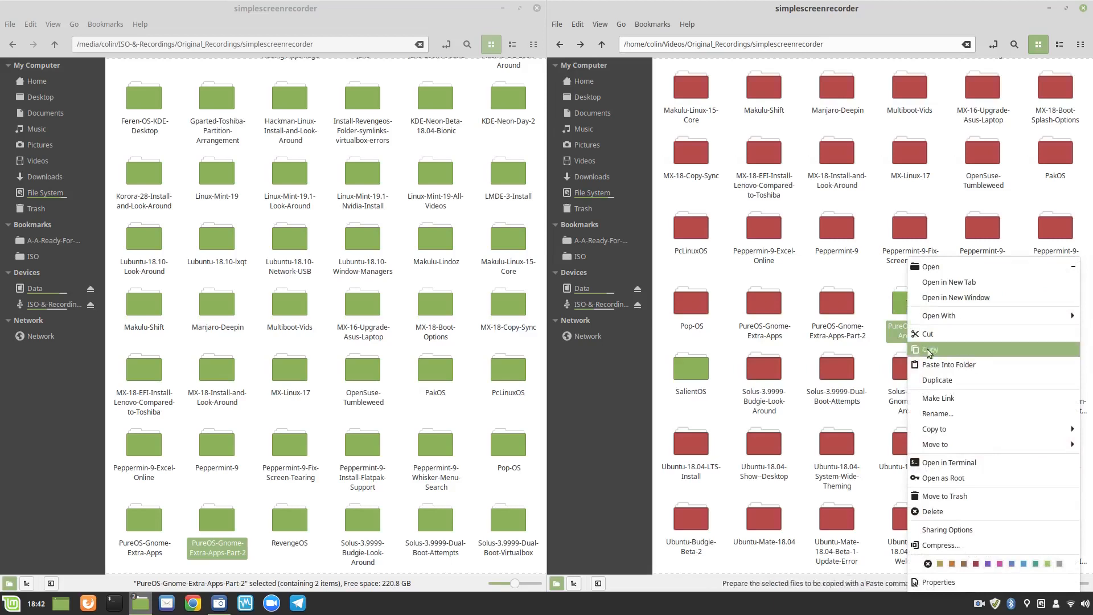
left_click(931, 349)
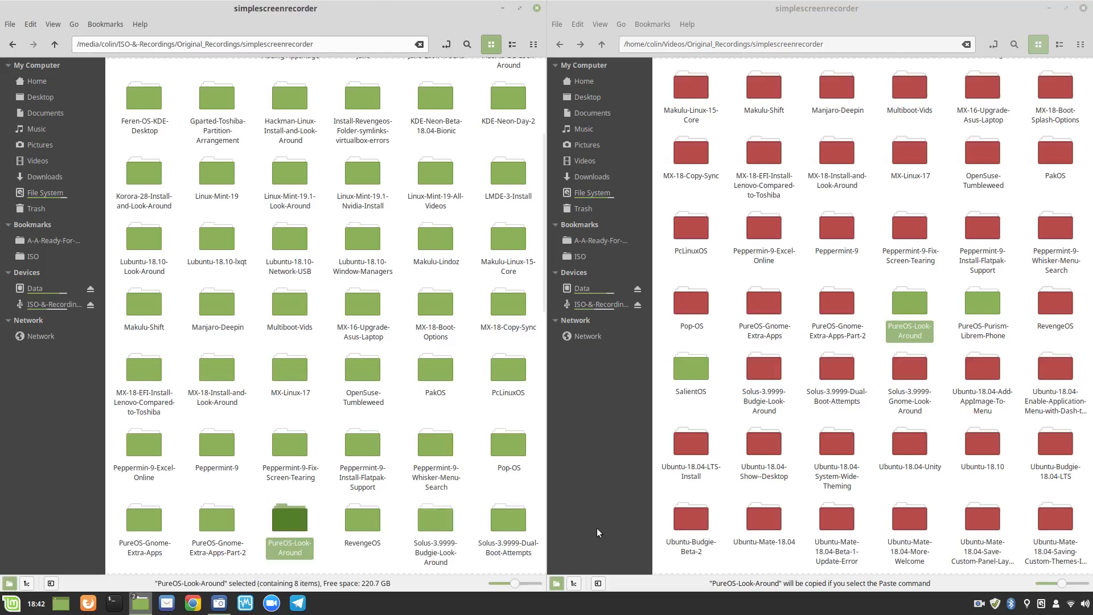
mouse_move(639, 504)
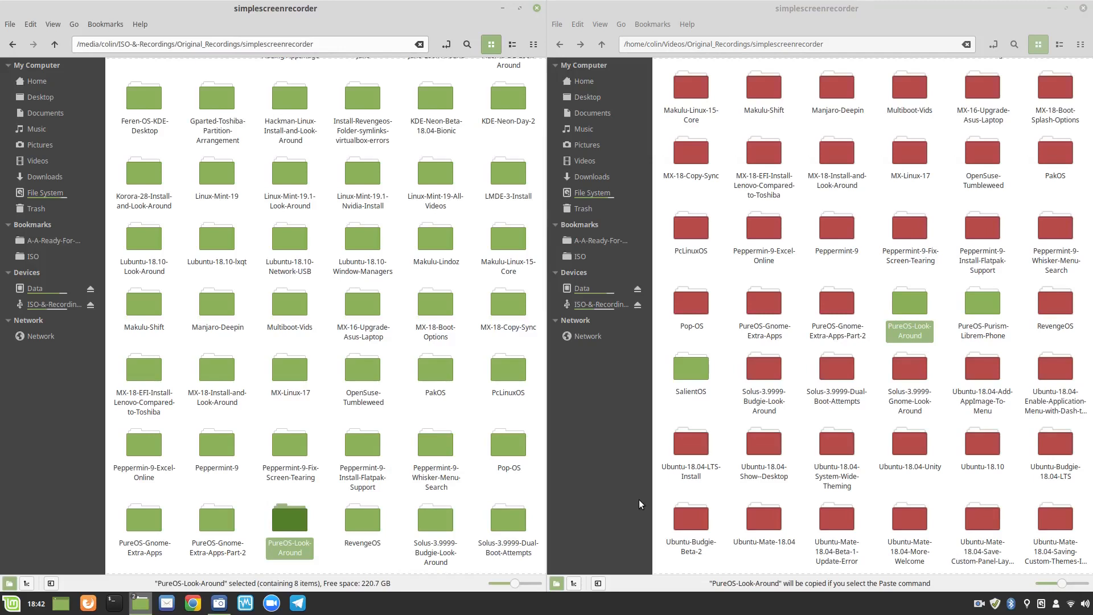
mouse_move(947, 280)
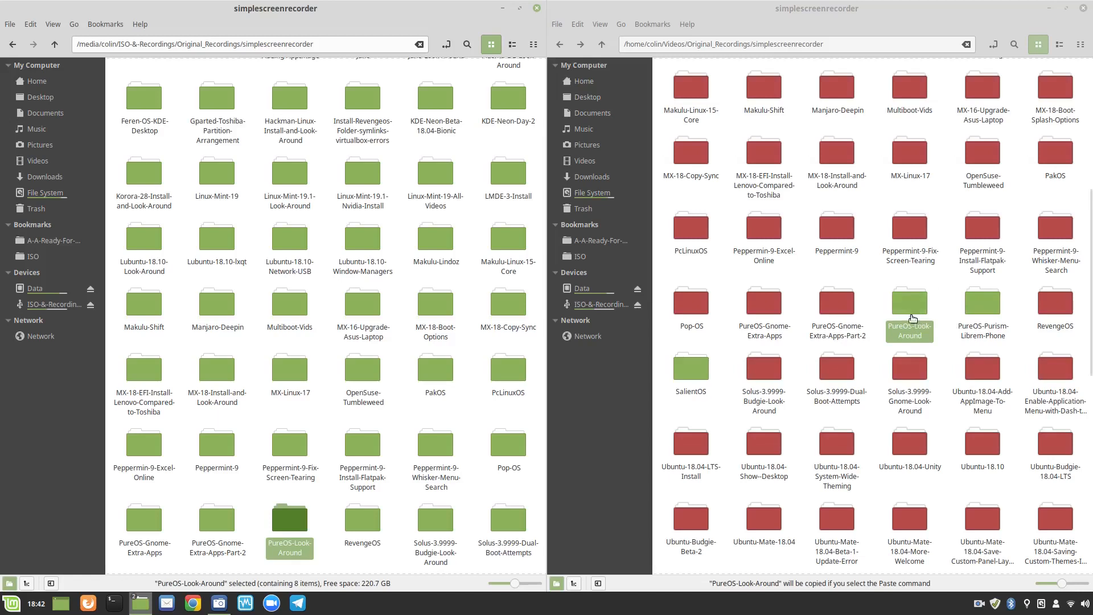
right_click(908, 318)
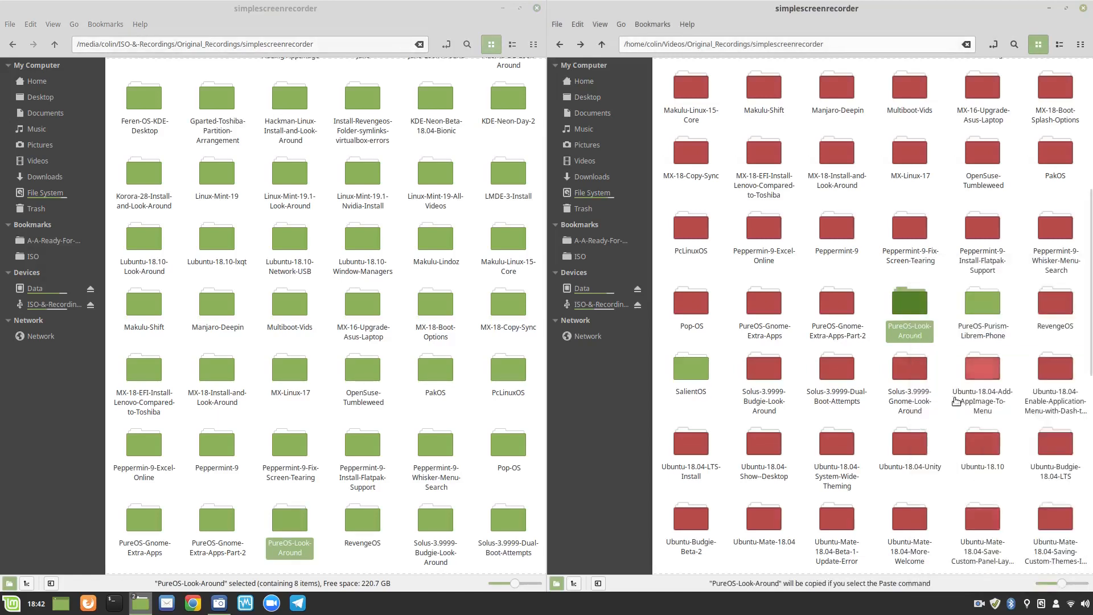
right_click(909, 321)
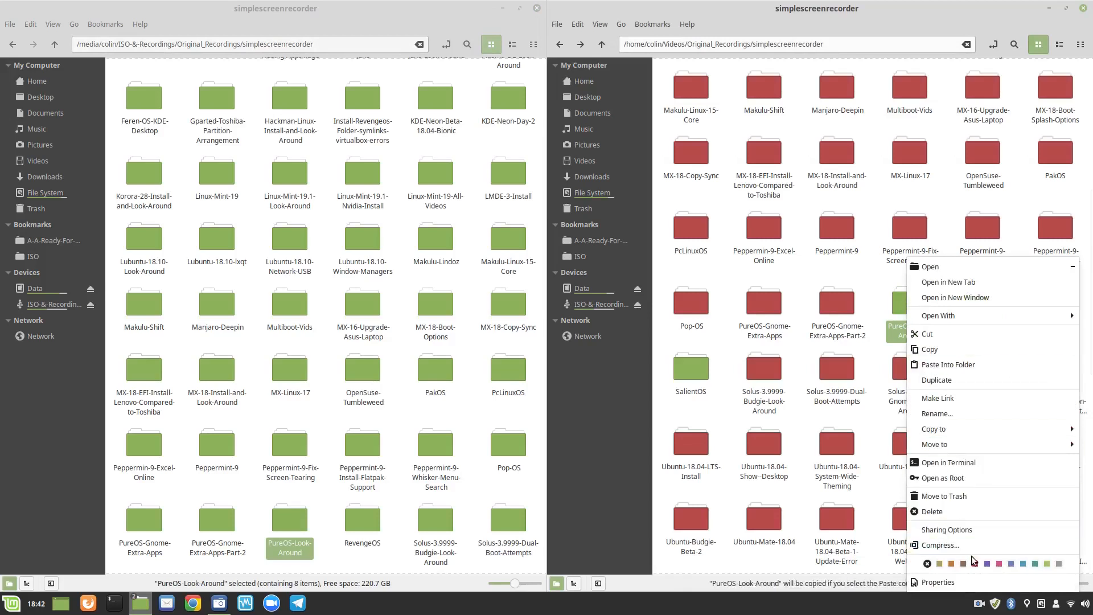
left_click(947, 293)
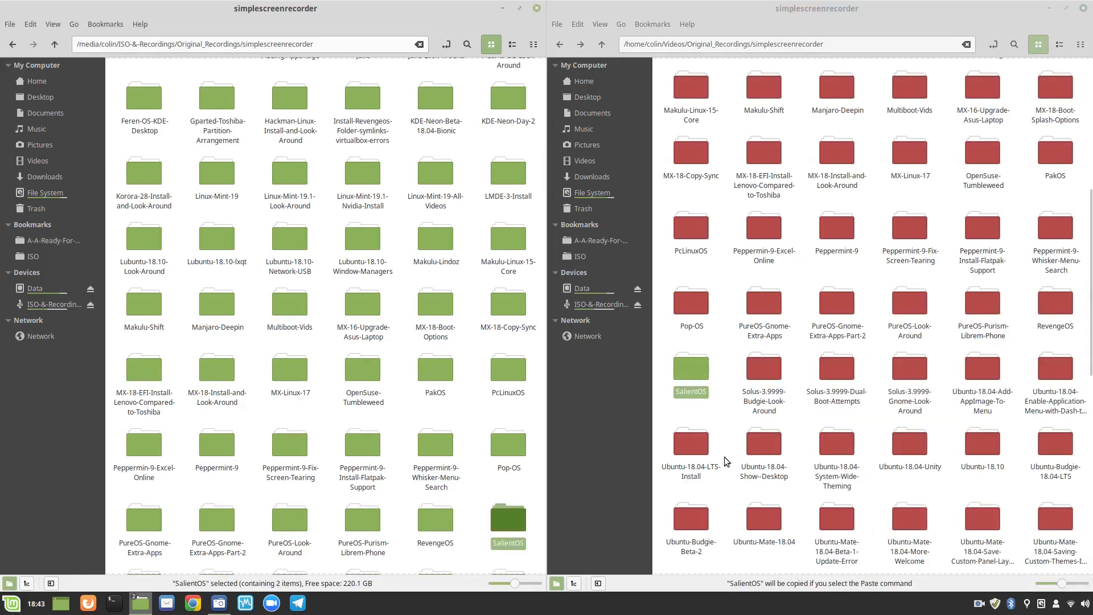
mouse_move(690, 369)
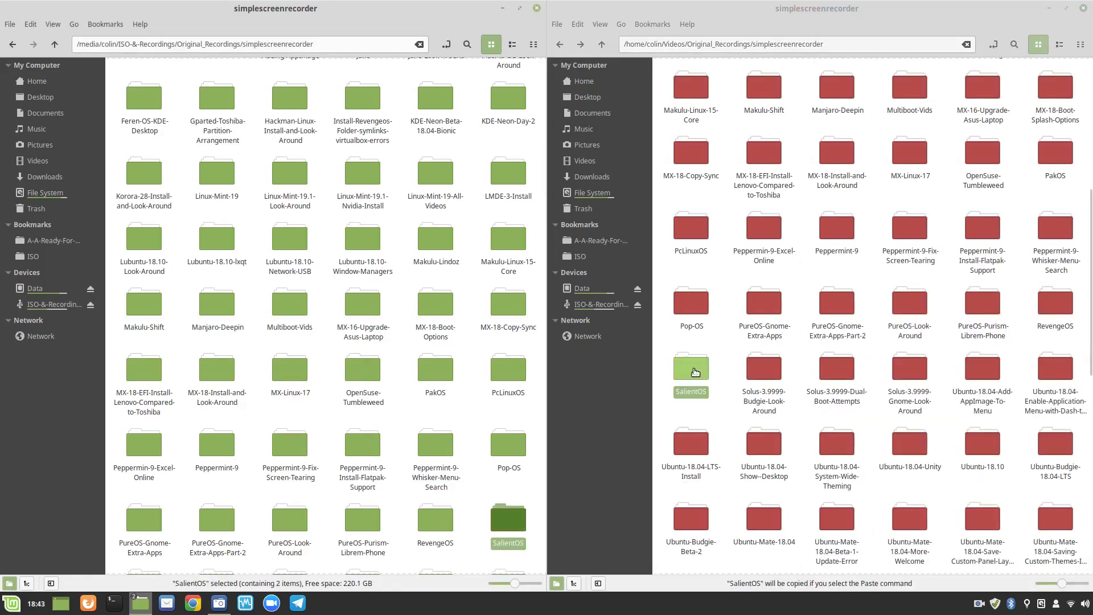
Mark SalientOS red and copy UmixOS to the backup disk
right_click(690, 369)
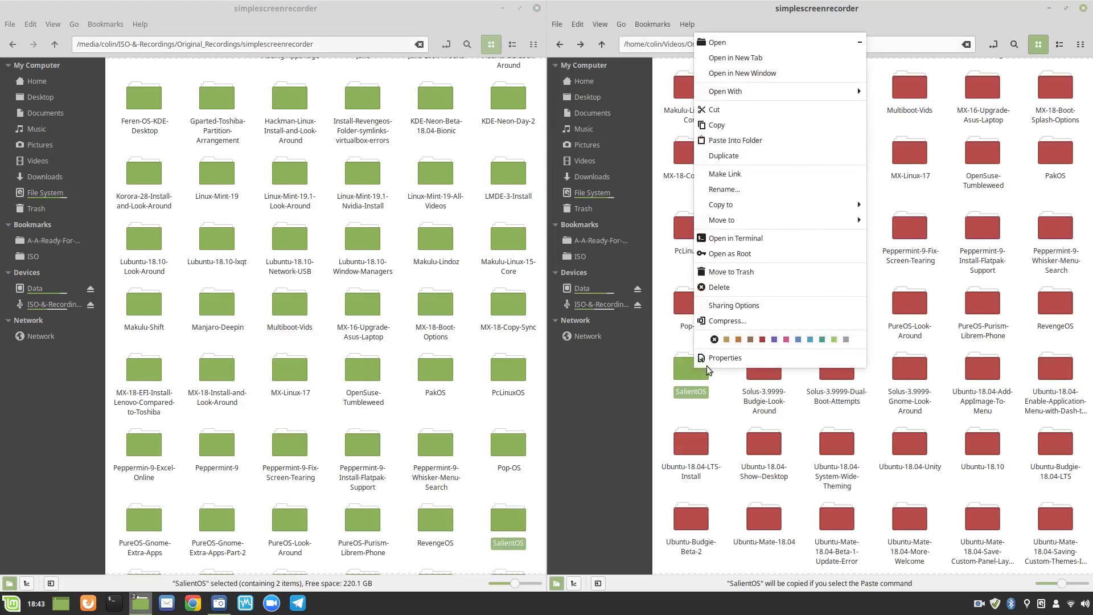
mouse_move(763, 341)
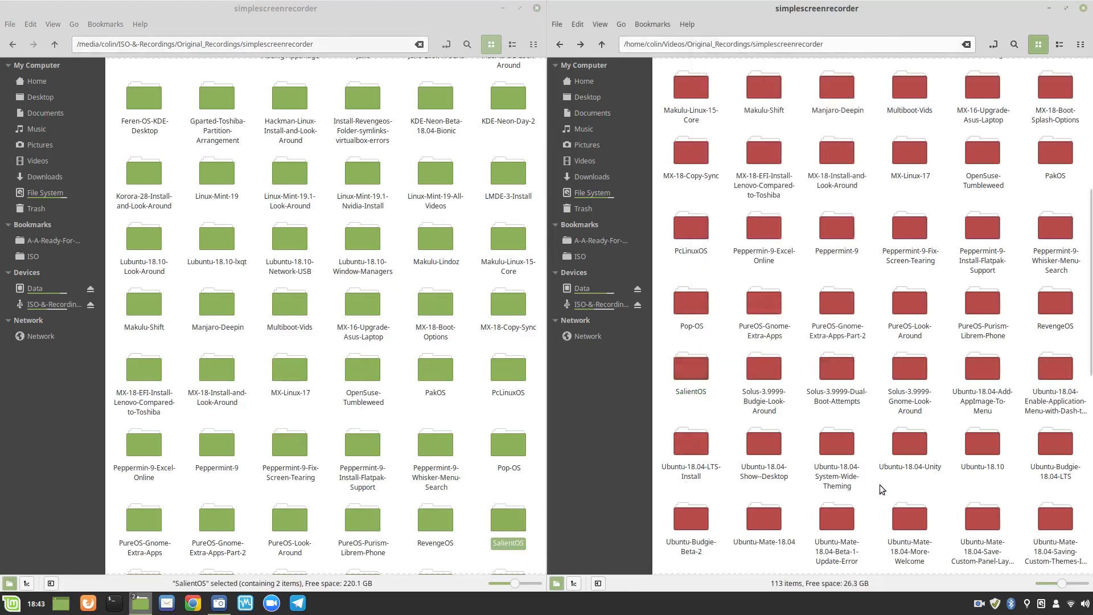
mouse_move(731, 424)
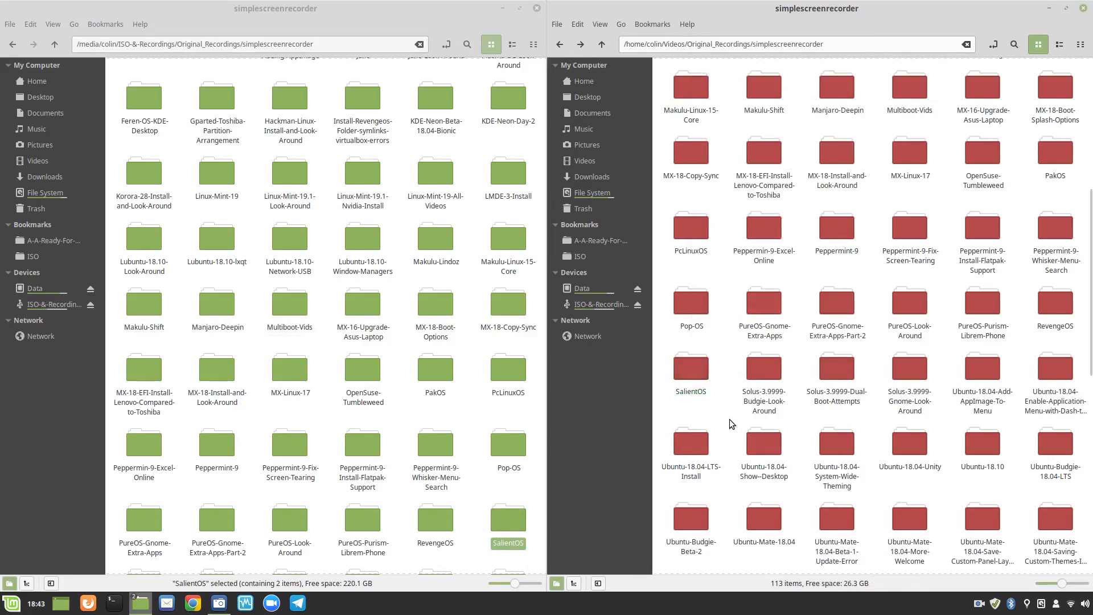
scroll("down", 3)
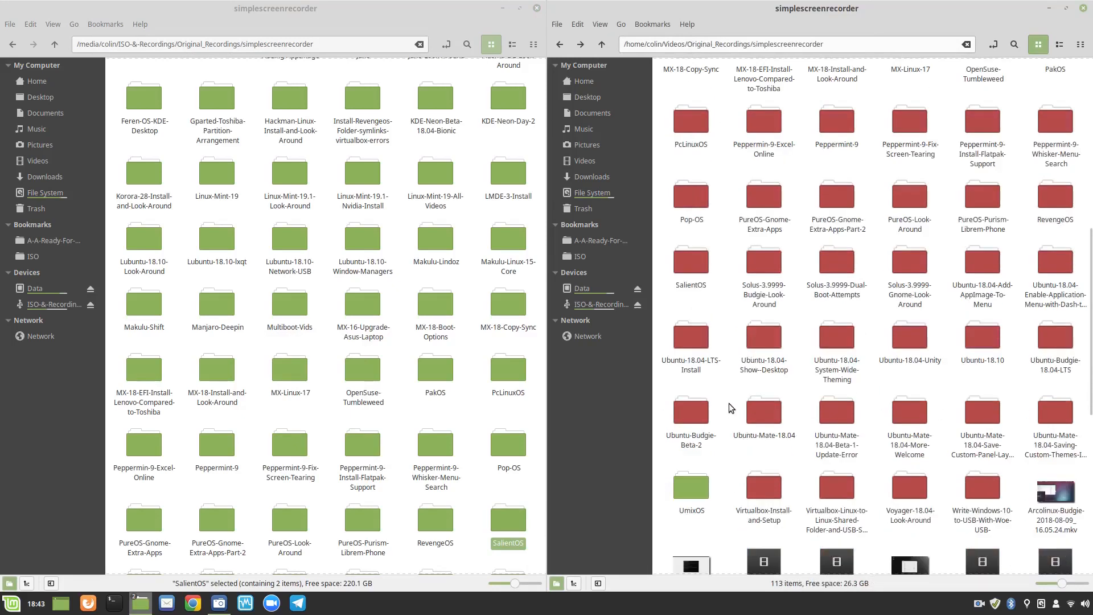
right_click(691, 390)
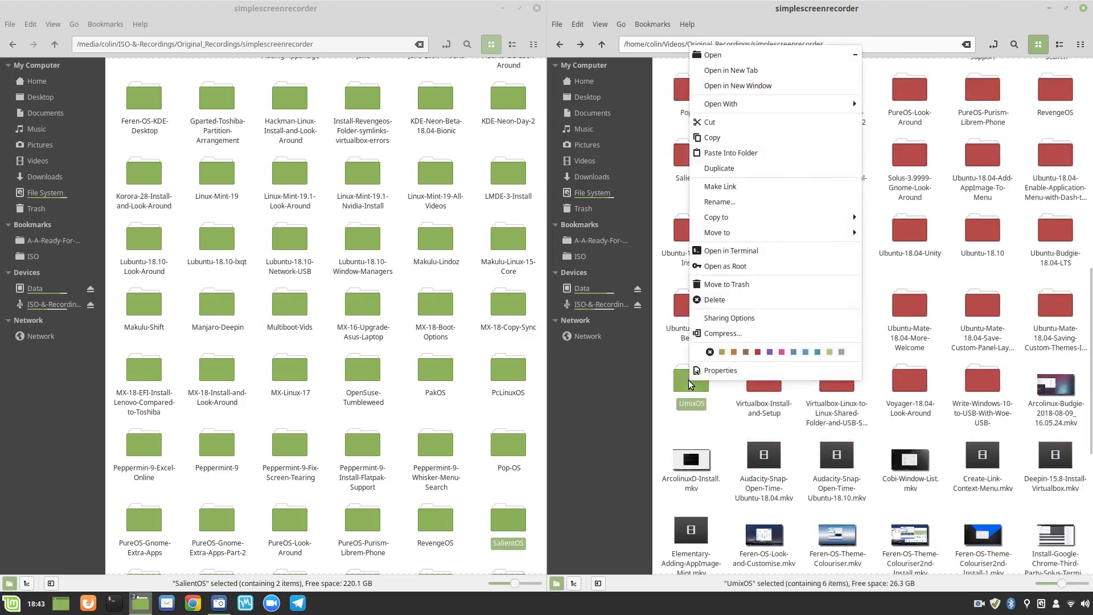
mouse_move(719, 167)
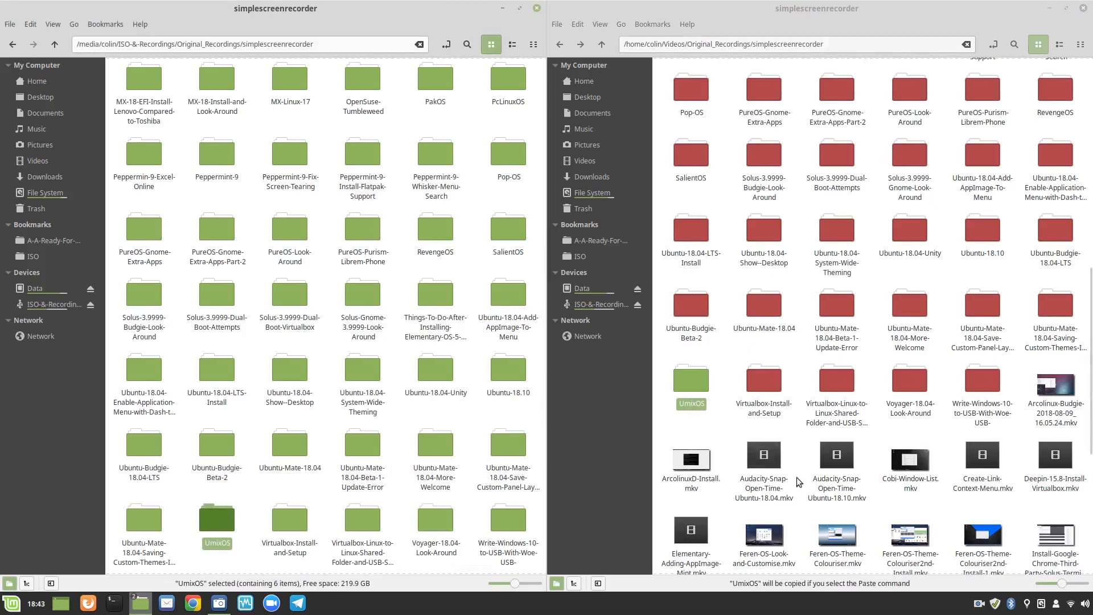
Mark UmixOS red, leaving AA-New-Videos the only green folder
right_click(690, 383)
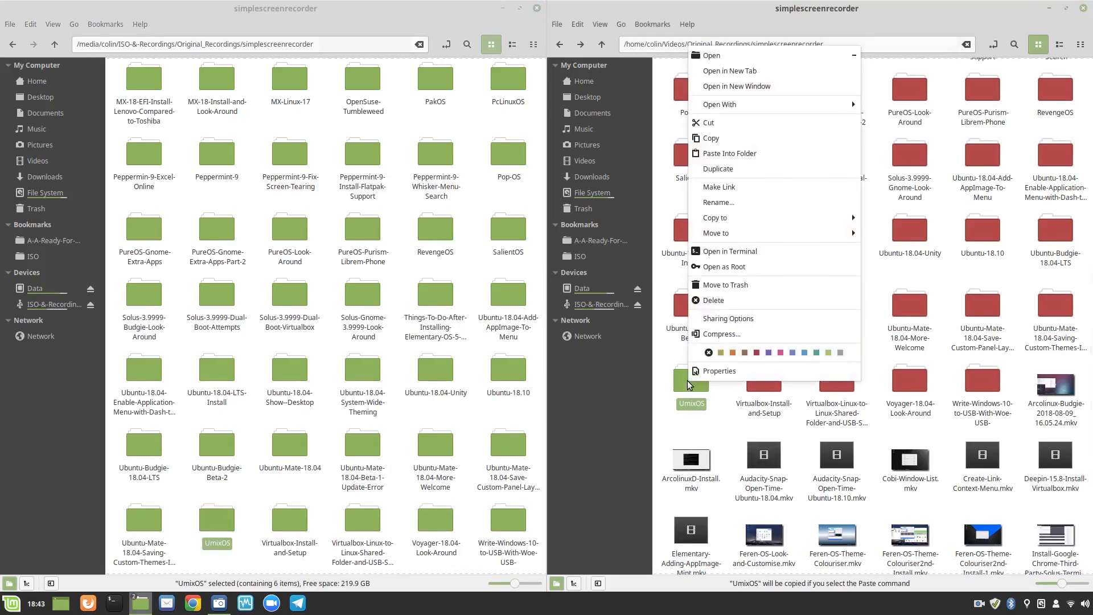
mouse_move(724, 284)
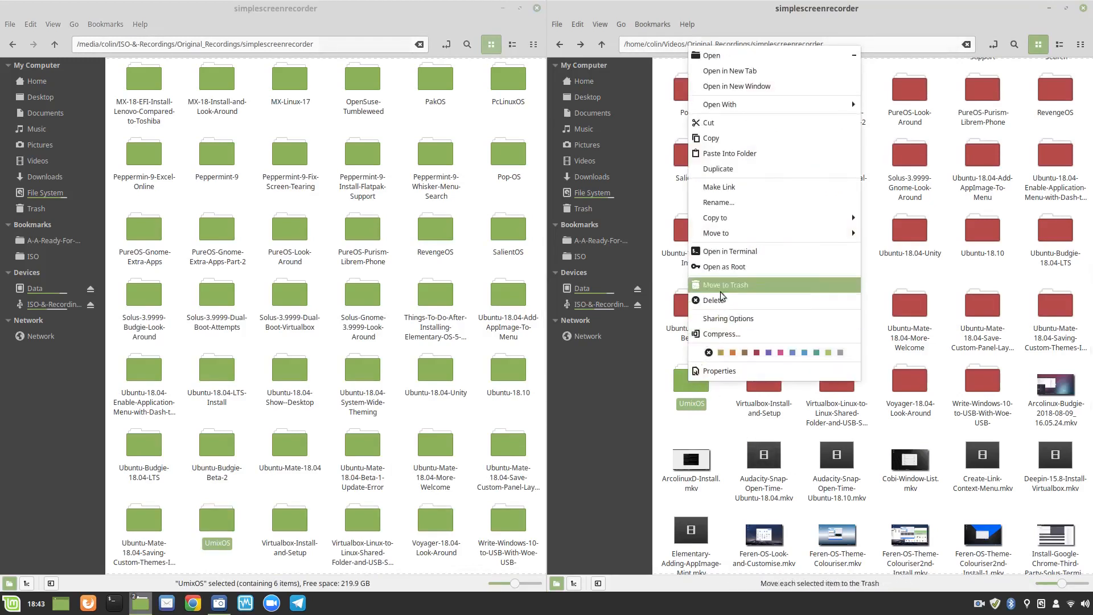
mouse_move(730, 251)
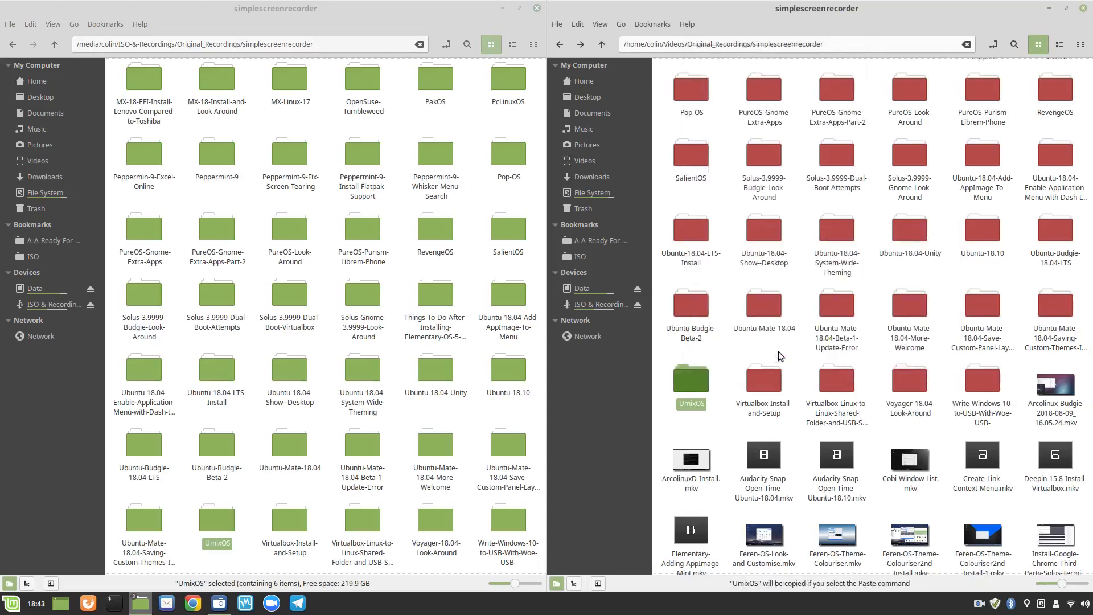
left_click(690, 378)
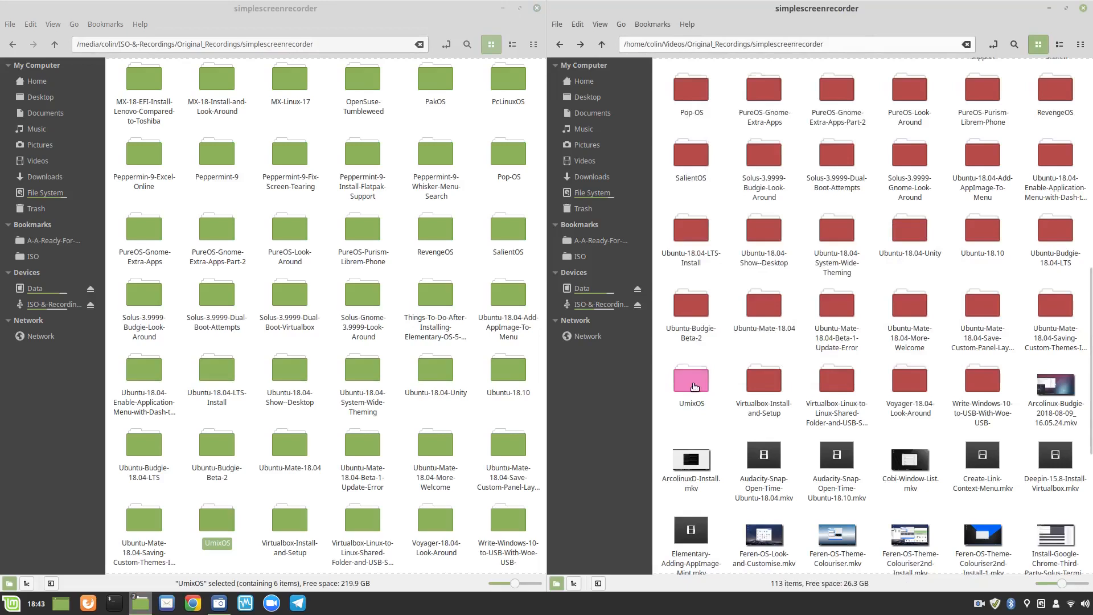
right_click(692, 383)
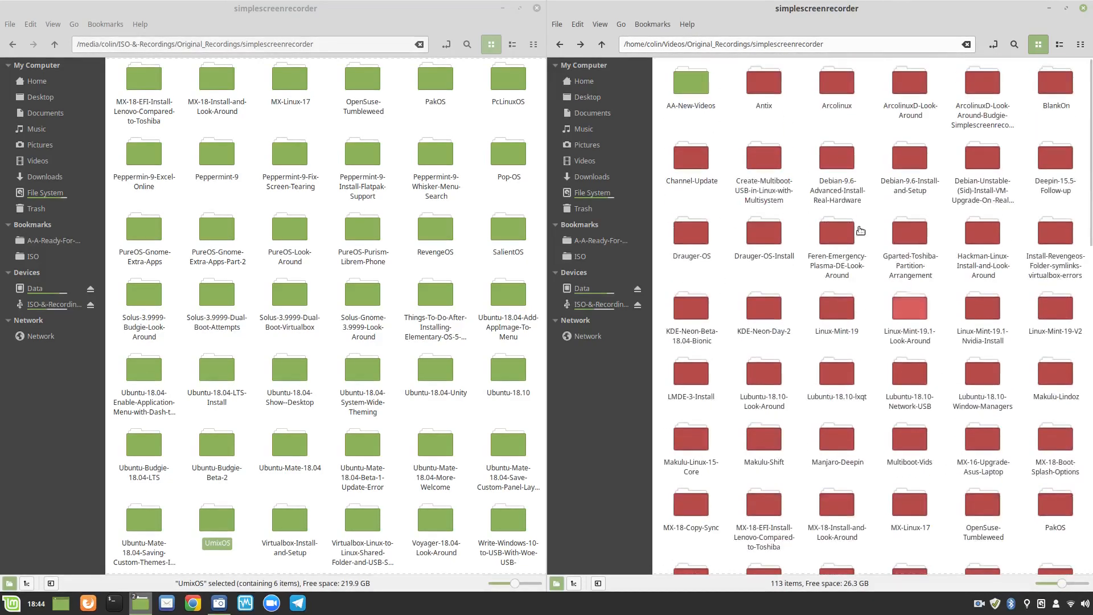
double_click(690, 81)
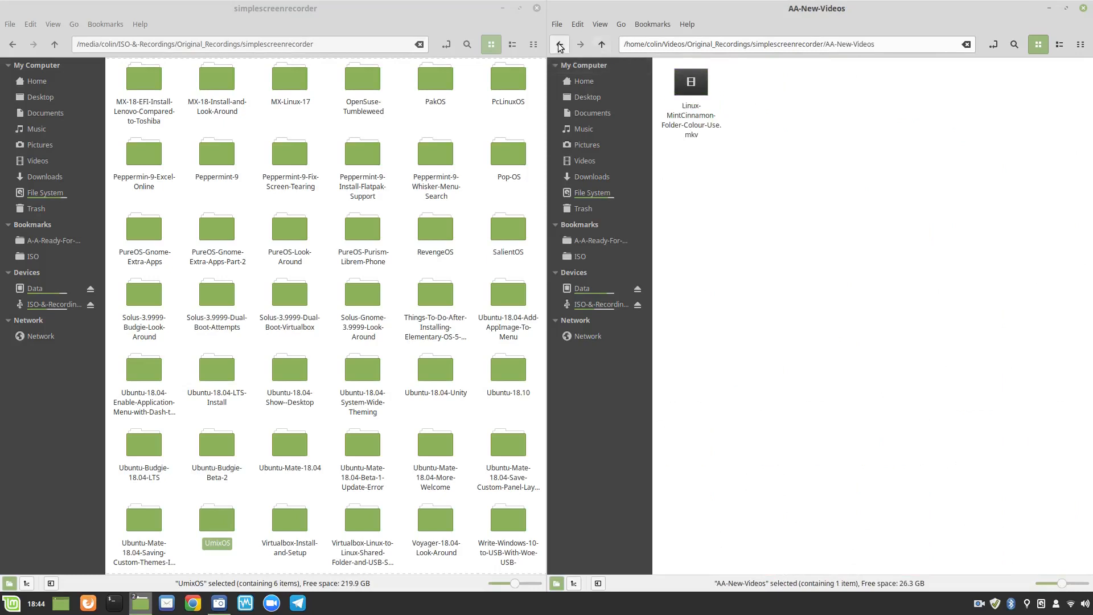
left_click(559, 44)
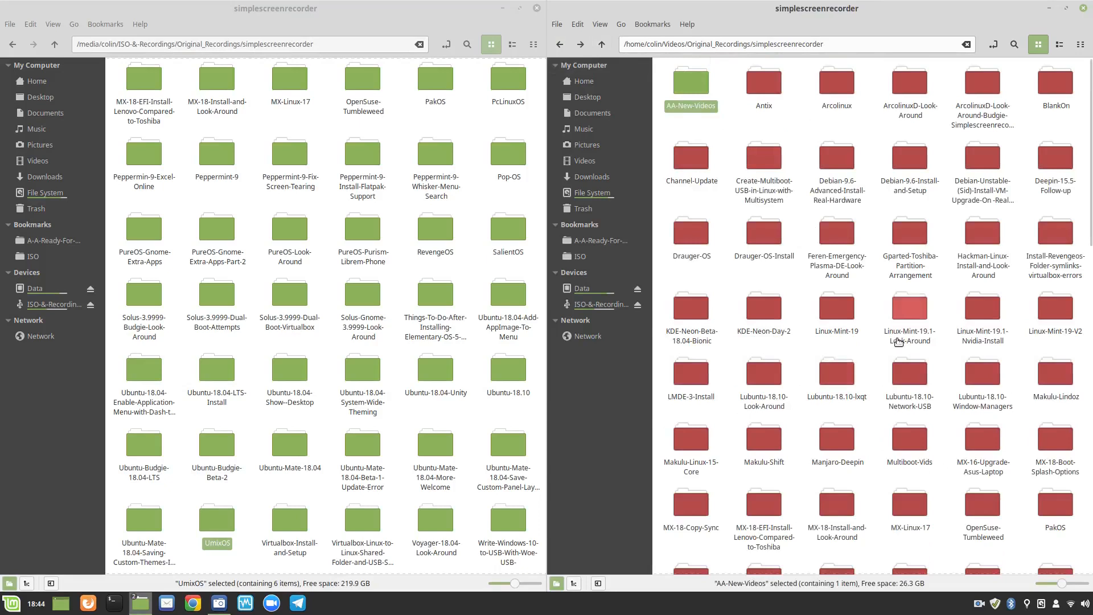
mouse_move(882, 363)
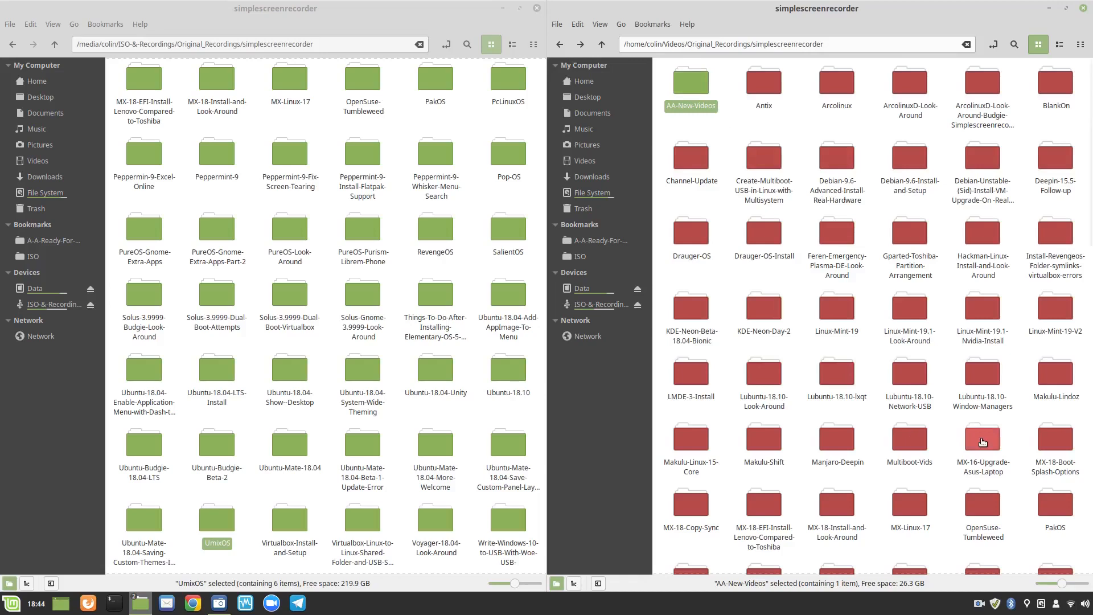
mouse_move(733, 278)
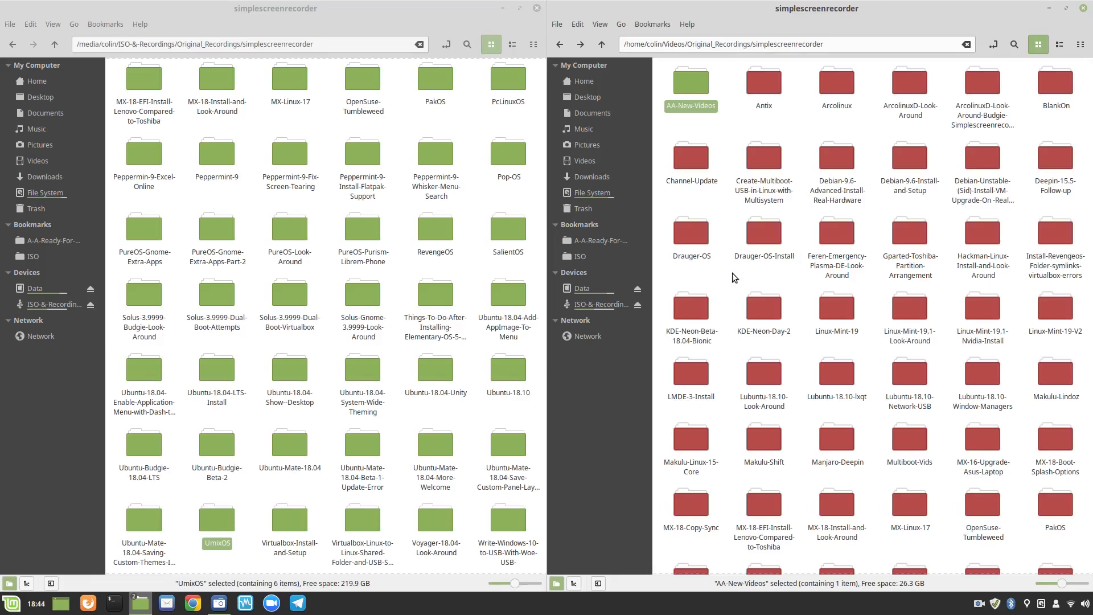
mouse_move(983, 83)
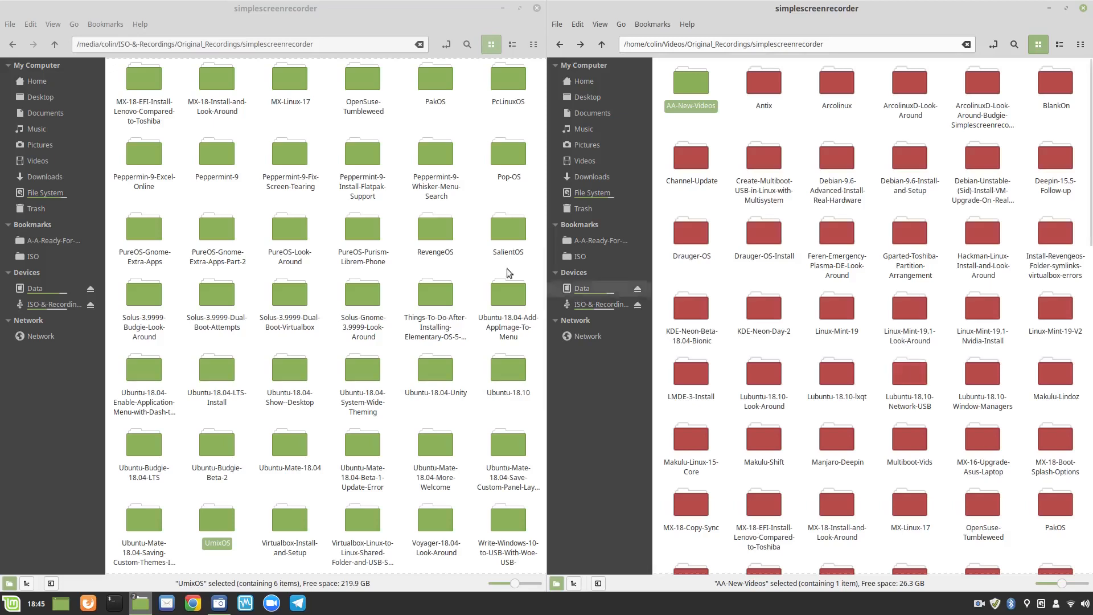
mouse_move(401, 279)
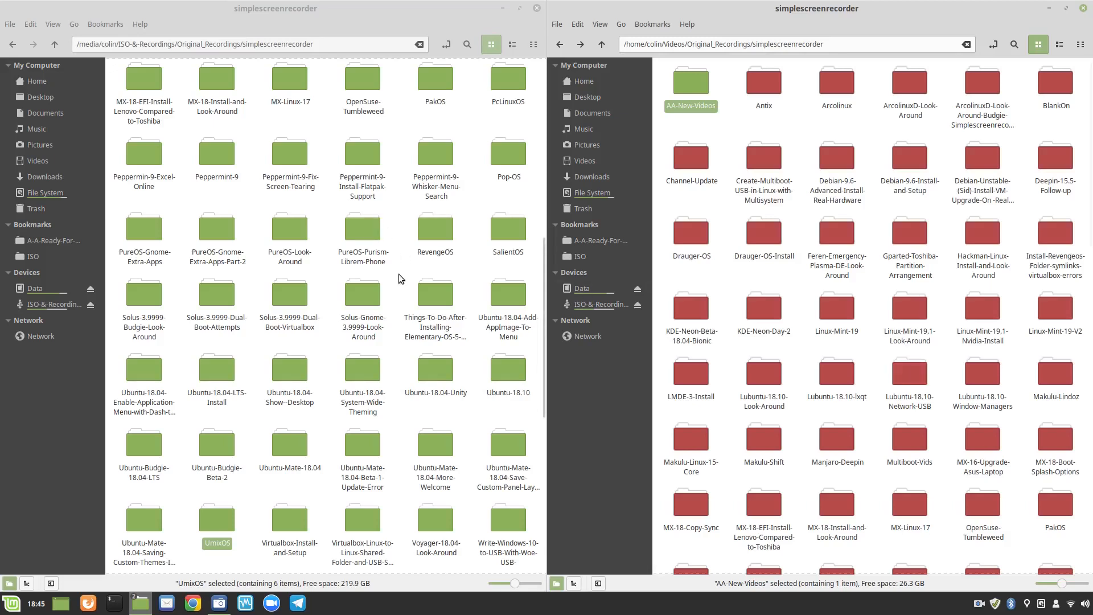
mouse_move(724, 256)
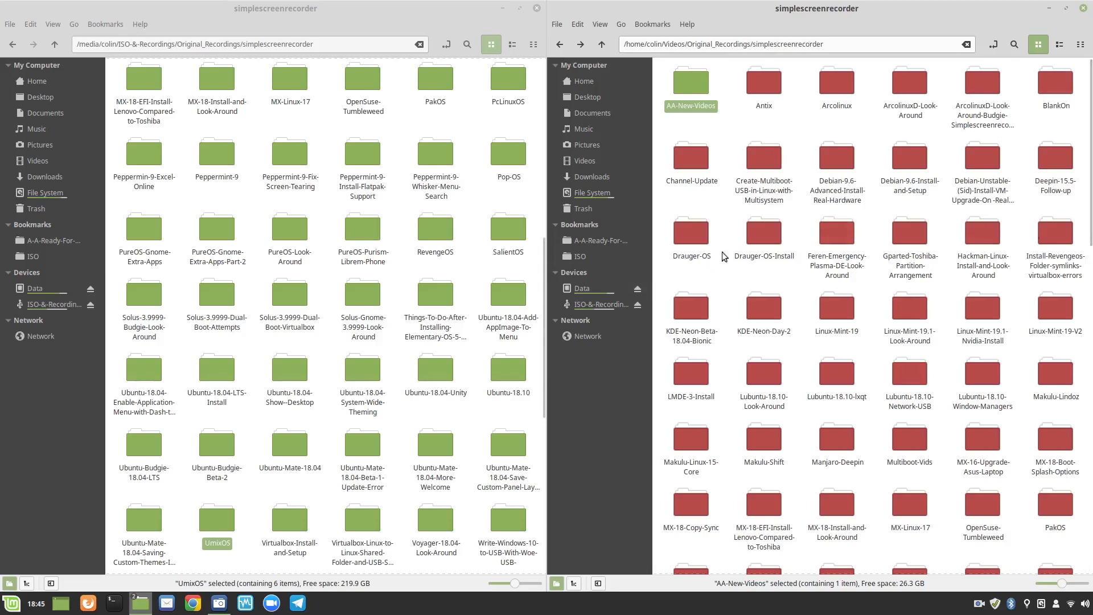
mouse_move(724, 365)
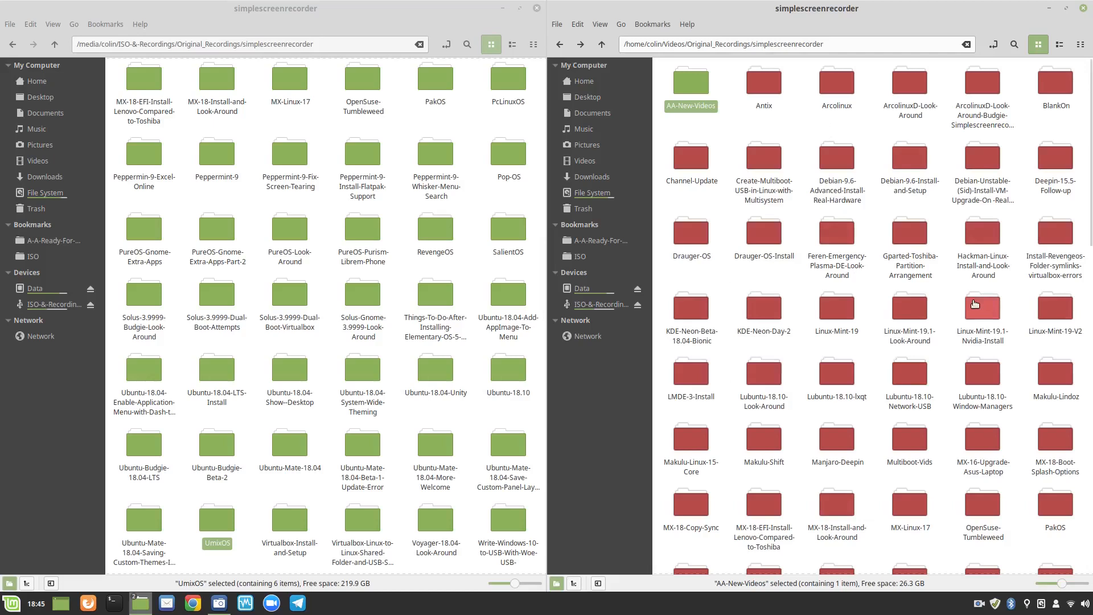
scroll("down", 3)
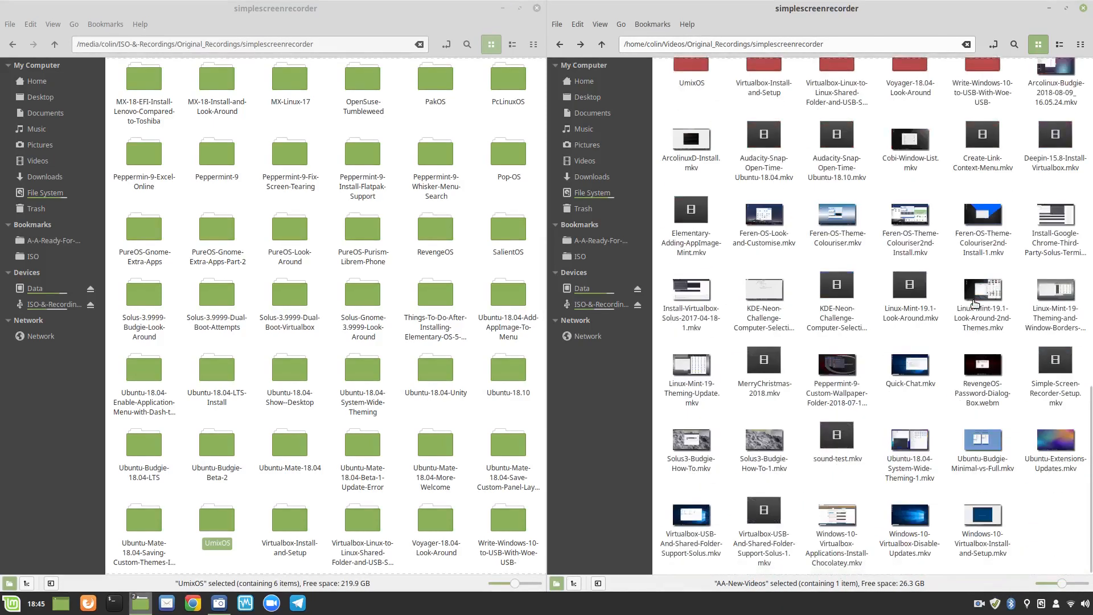
scroll("down", 3)
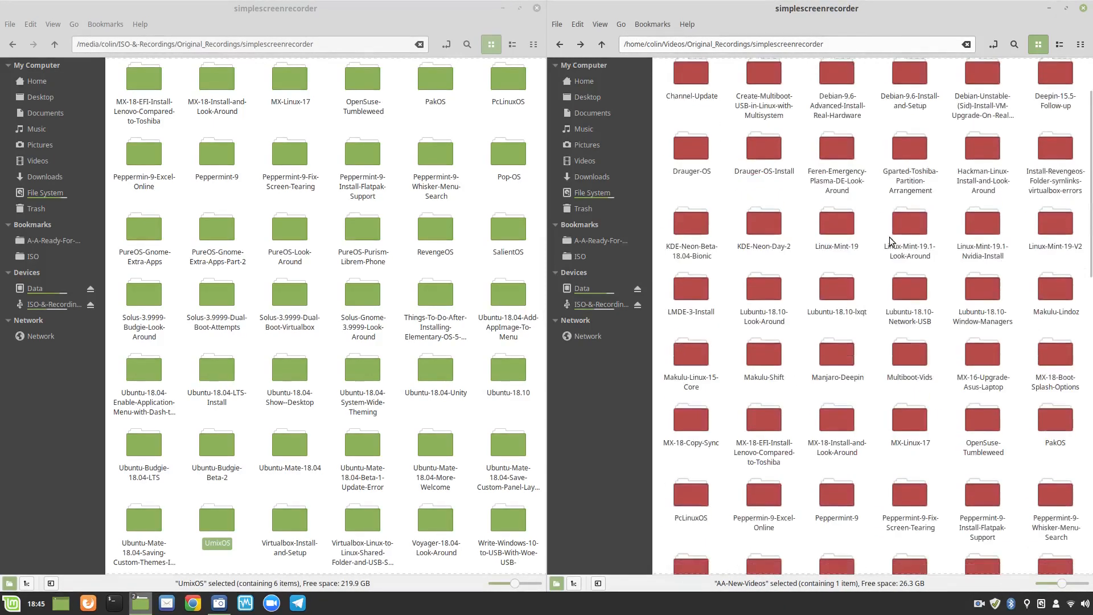